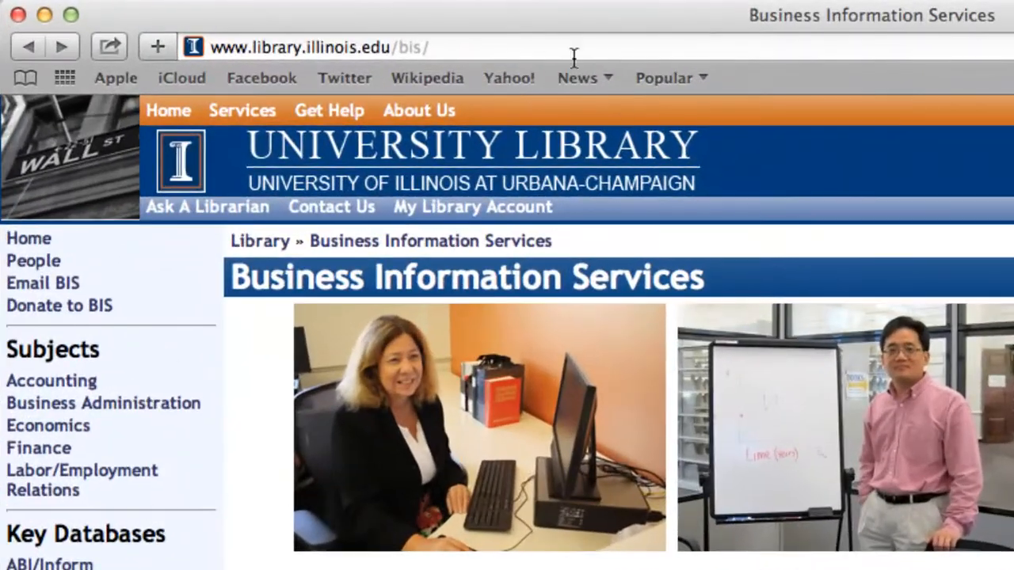
pyautogui.moveTo(512, 46)
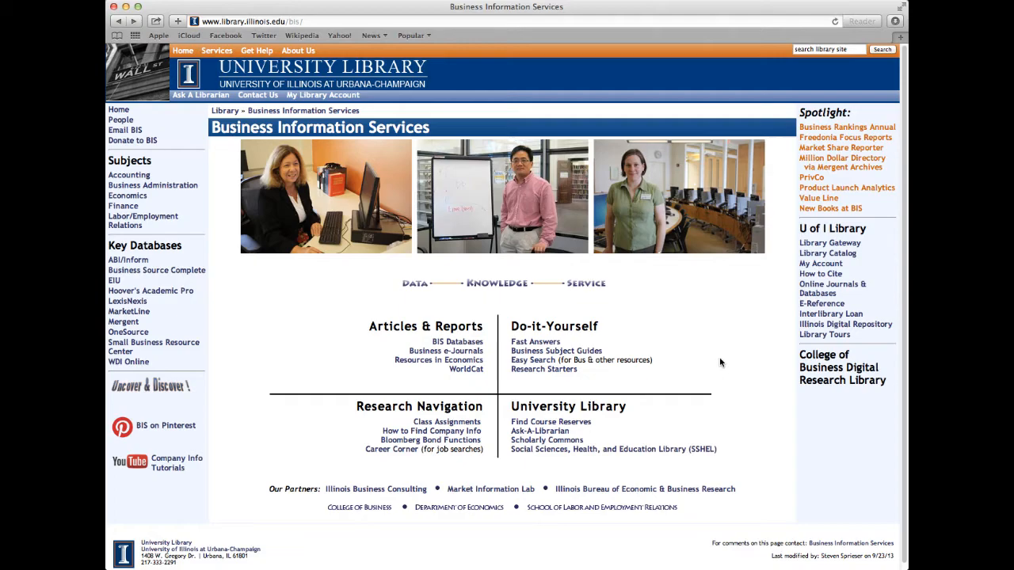
pyautogui.moveTo(676, 362)
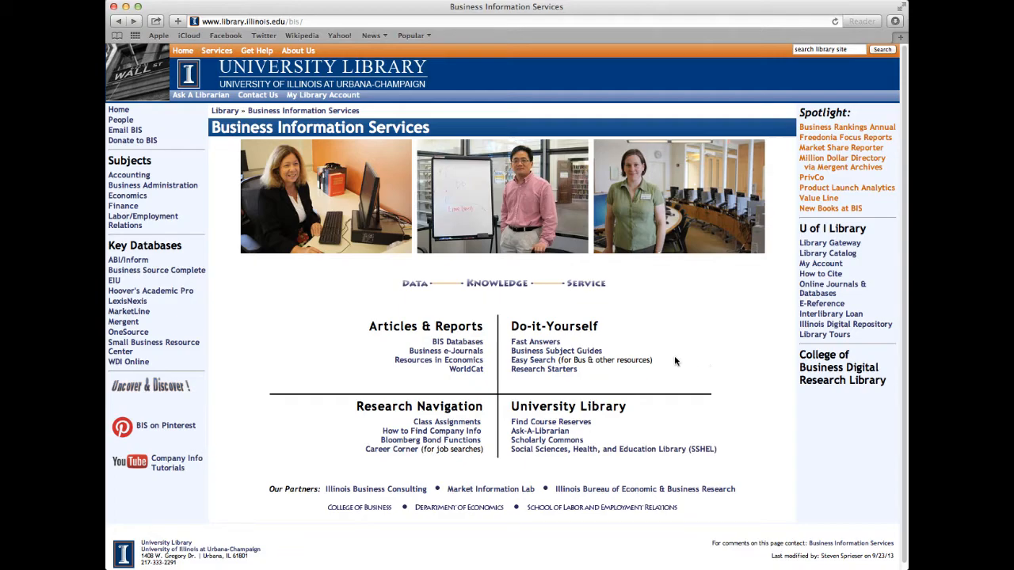
# Open Associations Unlimited via BIS Databases and the Gale databases link as a university user.
pyautogui.click(425, 326)
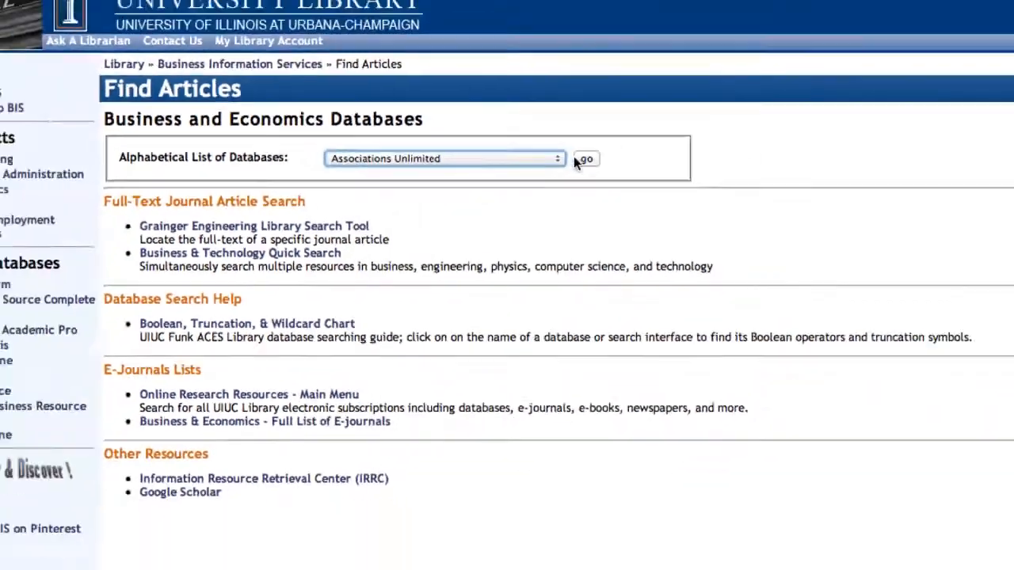
pyautogui.click(585, 159)
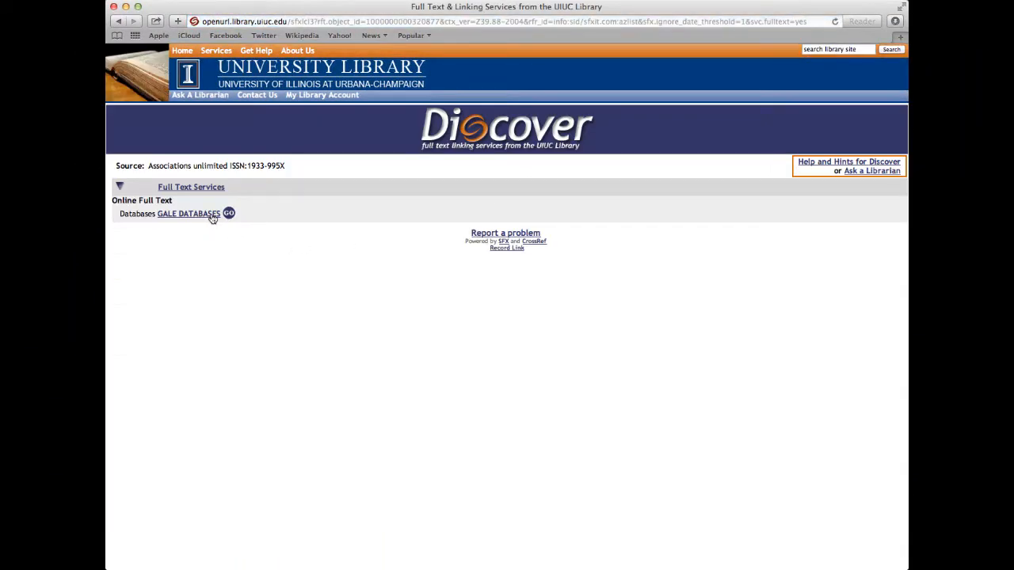
pyautogui.click(229, 214)
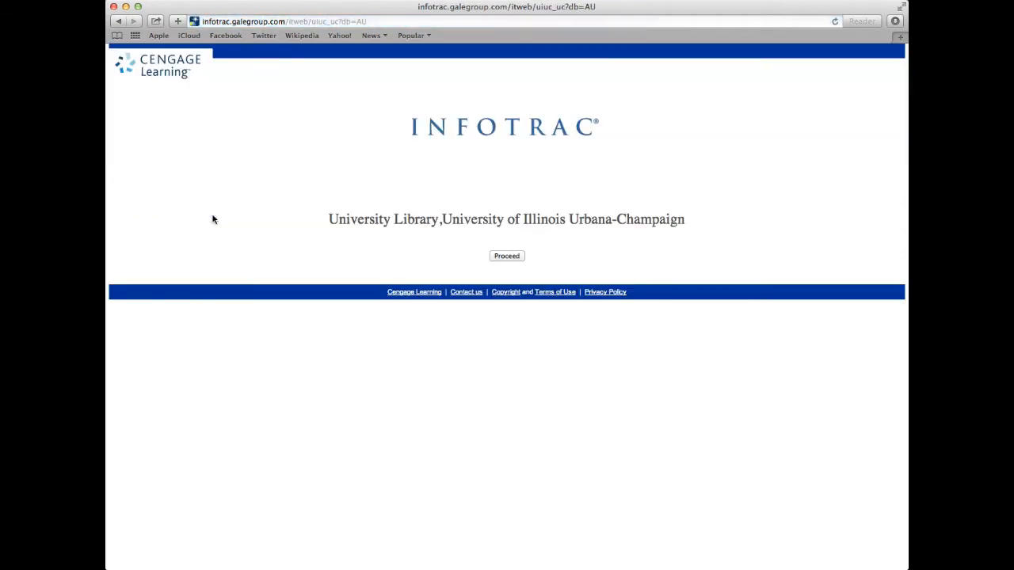
pyautogui.click(506, 255)
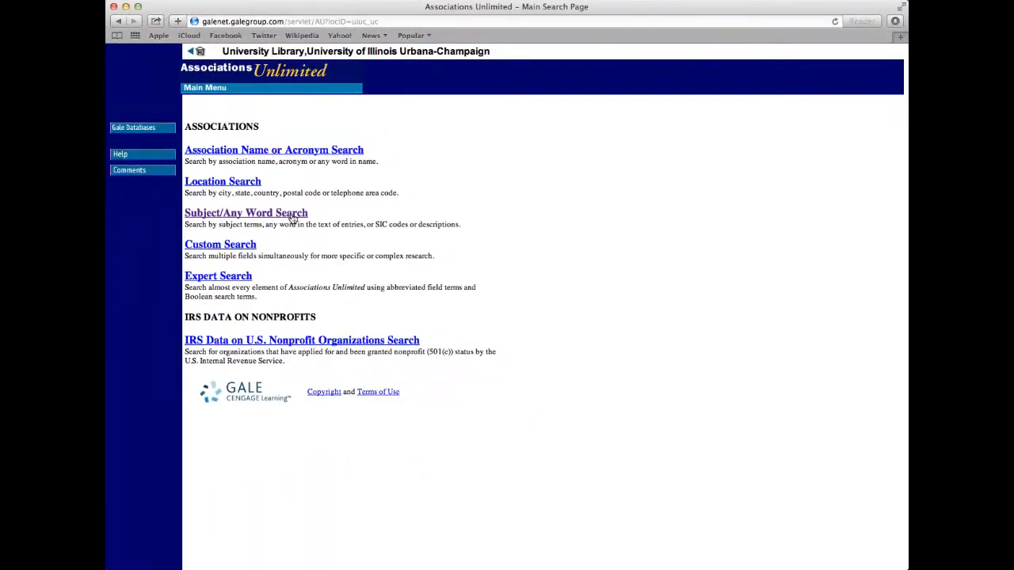
# Run a Subject/Any Word free-text search for 'franchi' and view page 4 of results.
pyautogui.click(245, 212)
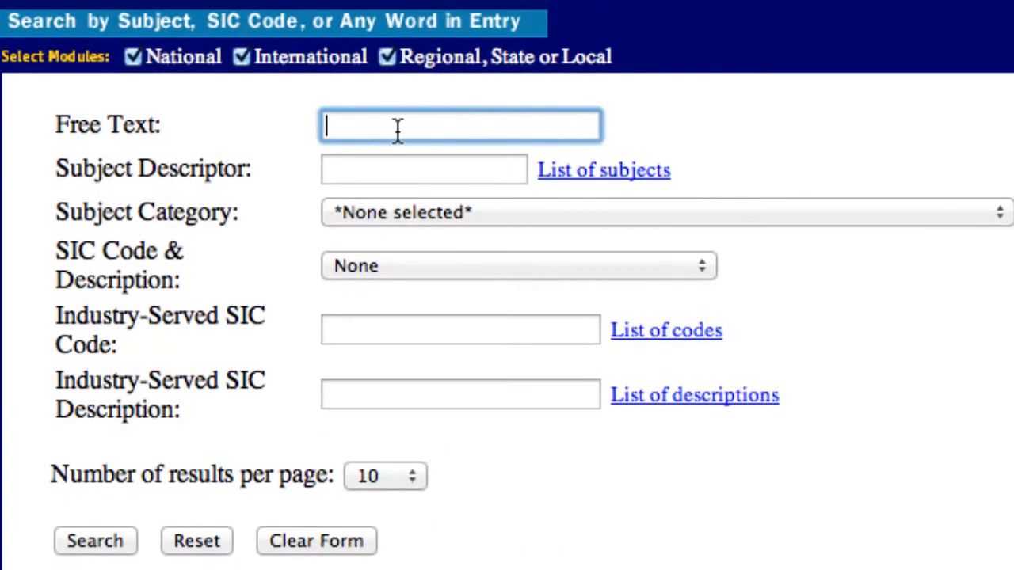
pyautogui.write('franchi')
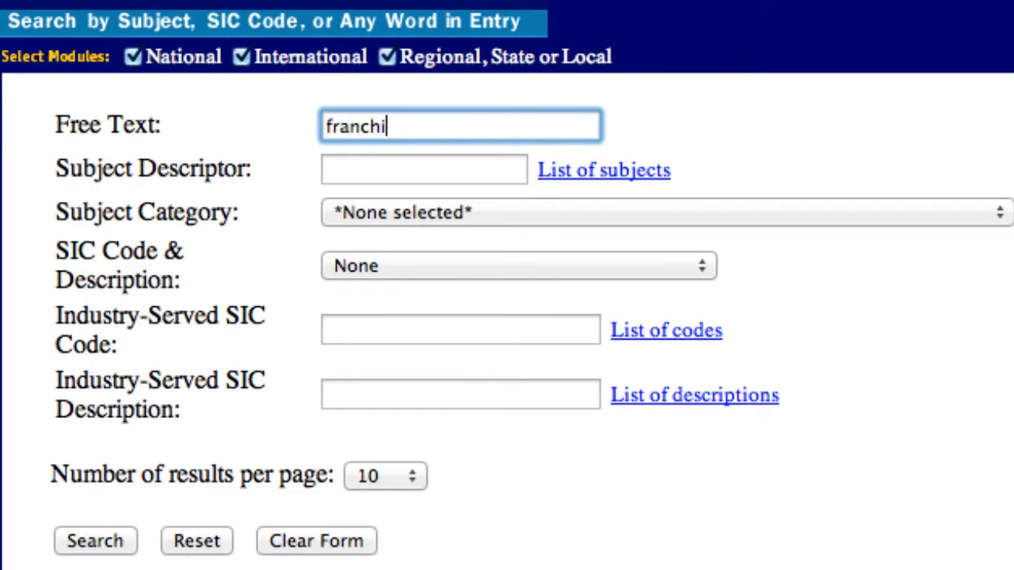
pyautogui.click(94, 541)
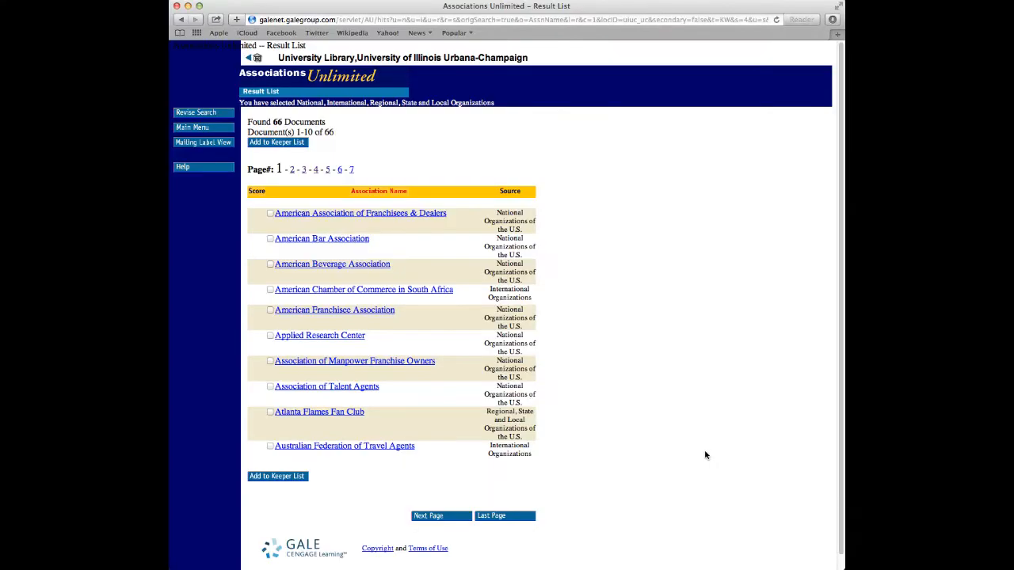
pyautogui.moveTo(440, 515)
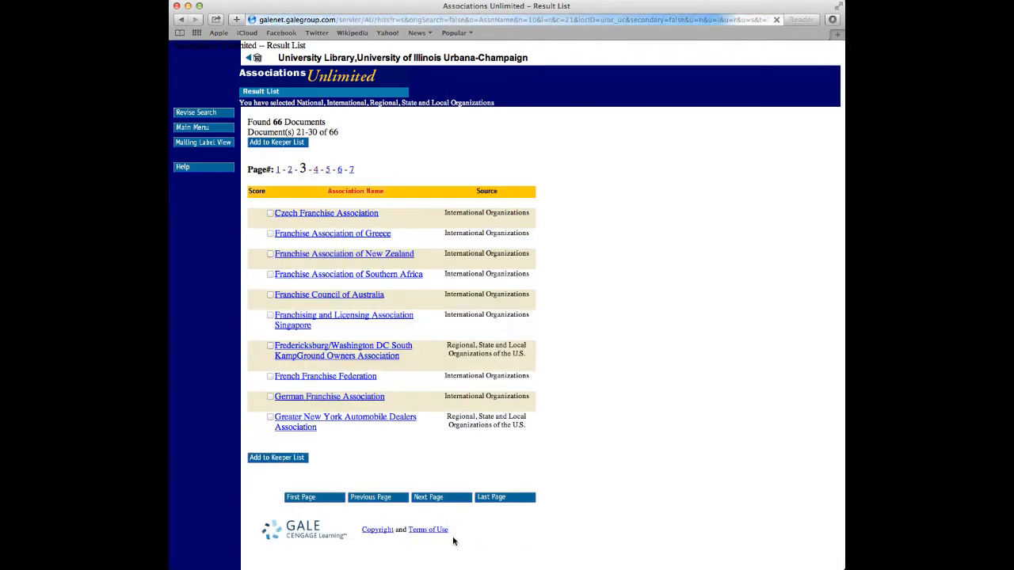
pyautogui.click(428, 497)
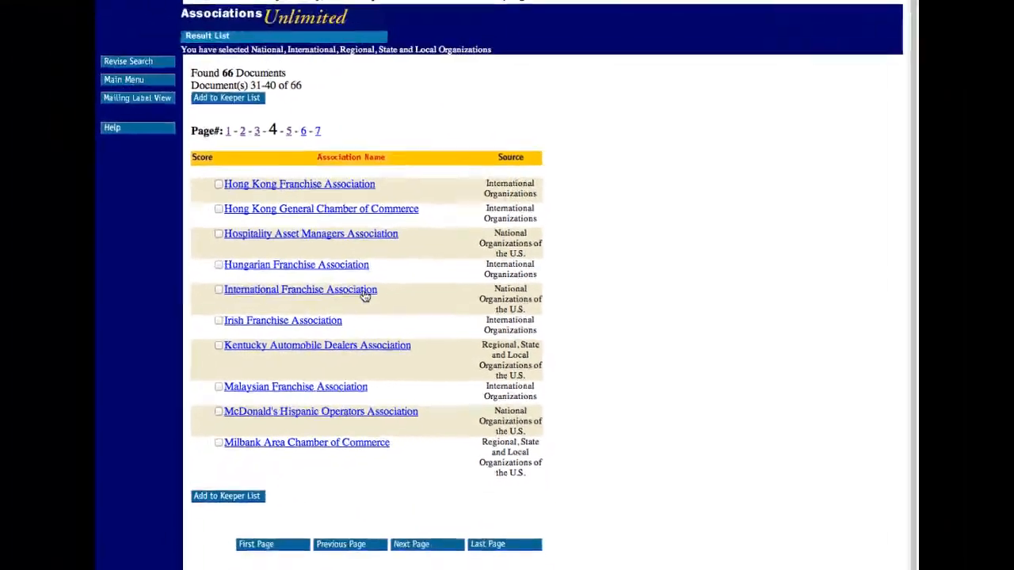
# Open the International Franchise Association entry, document 35 of 66.
pyautogui.click(300, 289)
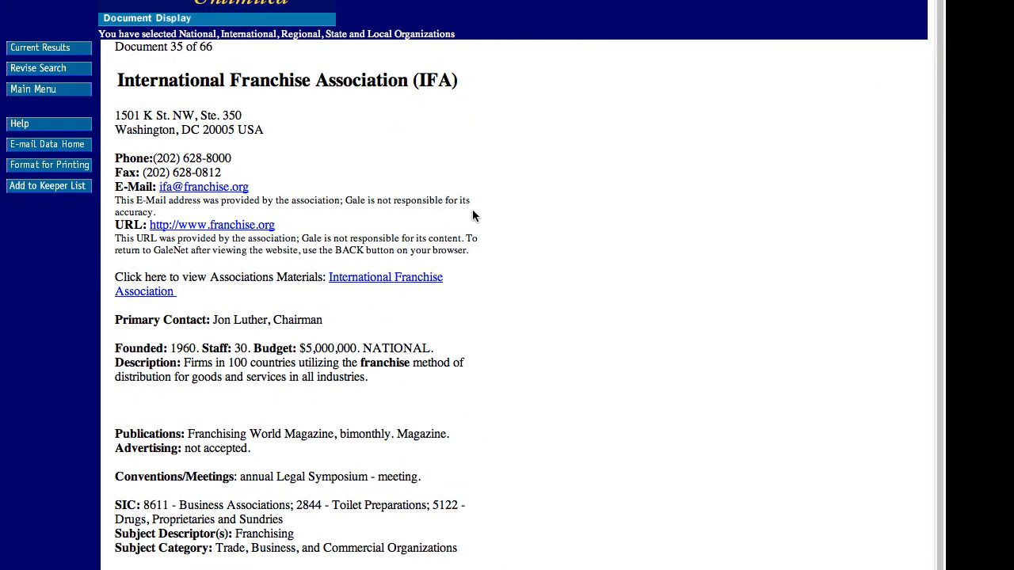
pyautogui.moveTo(521, 355)
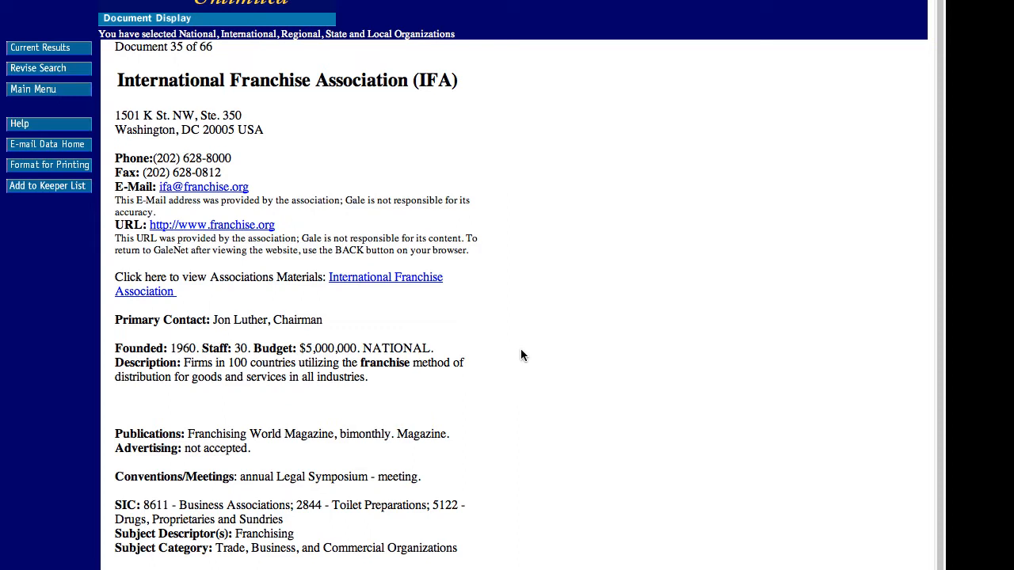
pyautogui.moveTo(378, 319)
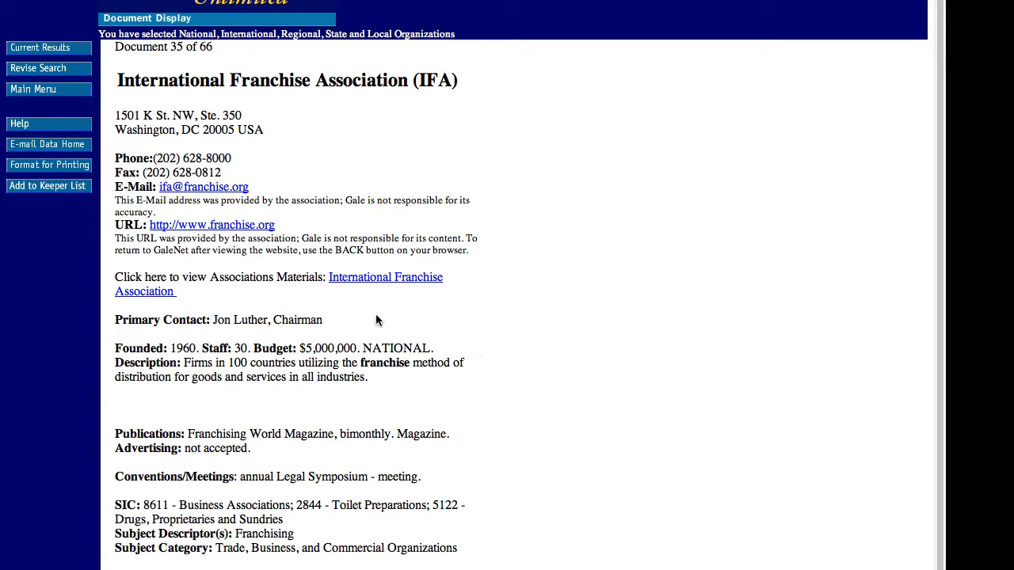
pyautogui.moveTo(497, 362)
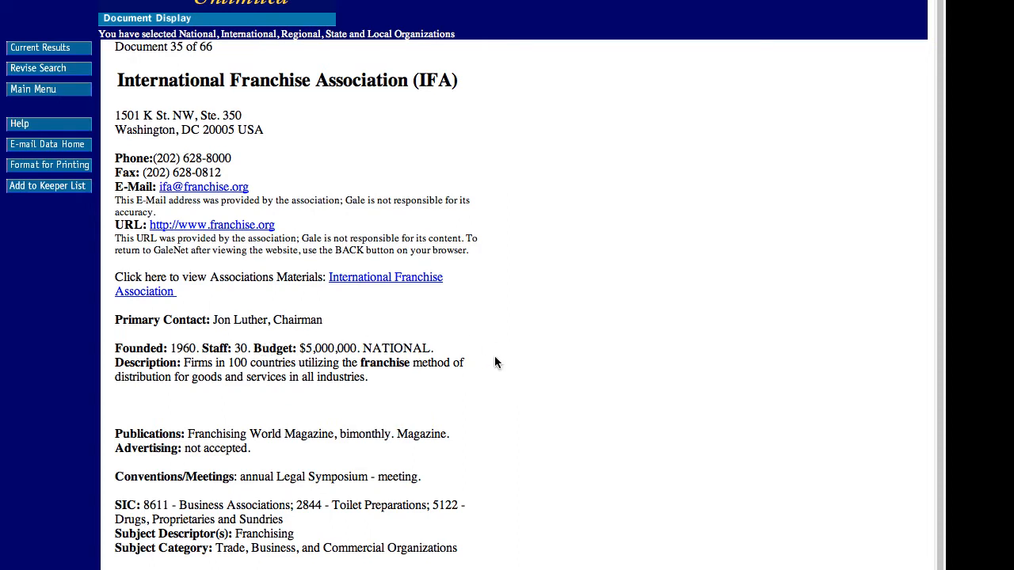
pyautogui.moveTo(500, 365)
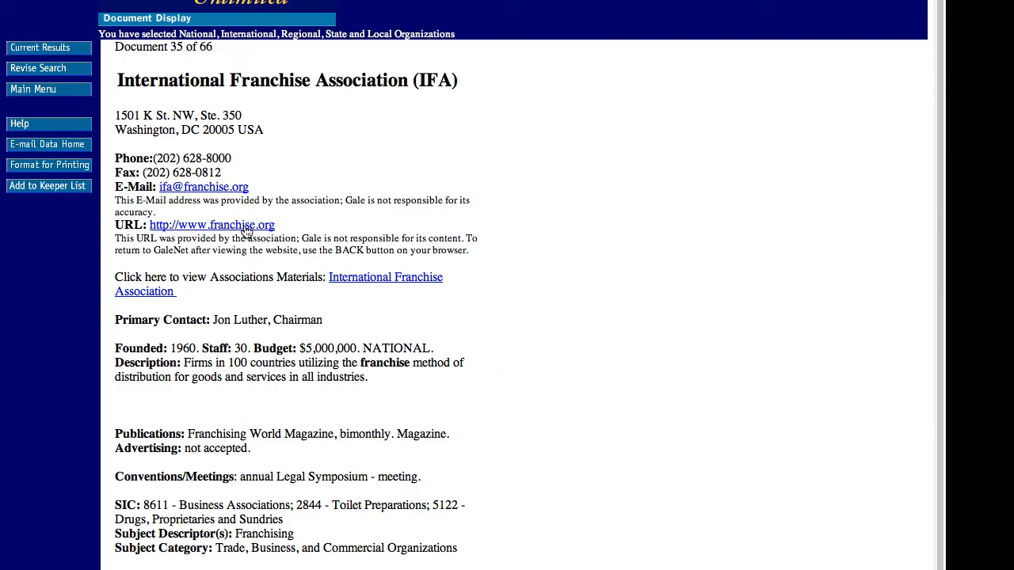
pyautogui.click(211, 224)
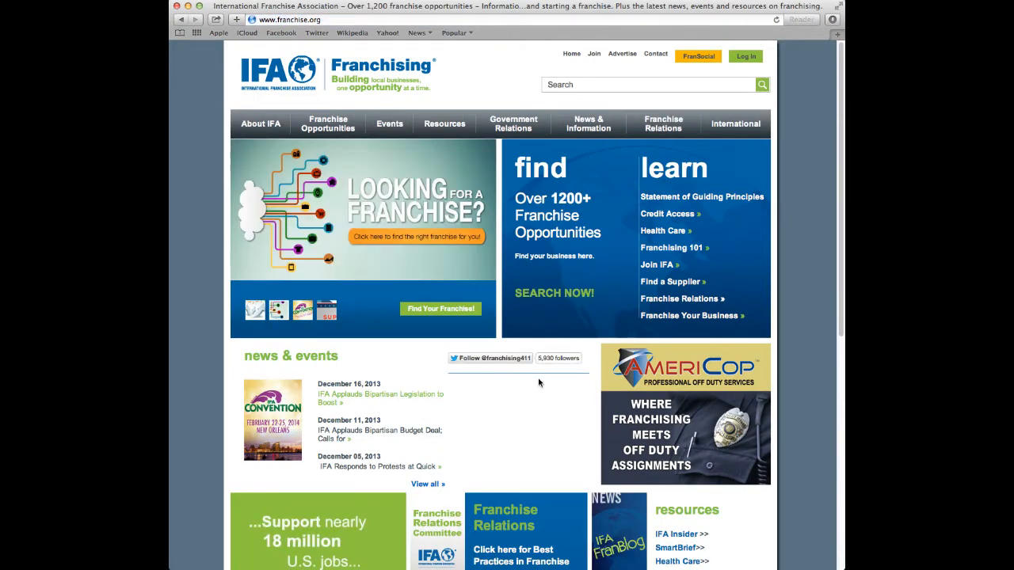
pyautogui.moveTo(507, 328)
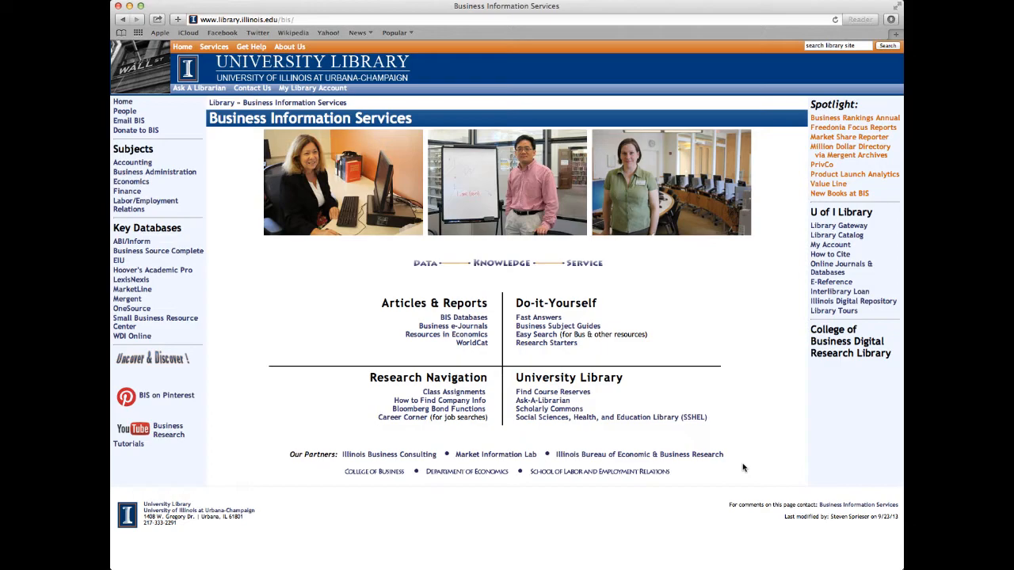
pyautogui.moveTo(132, 242)
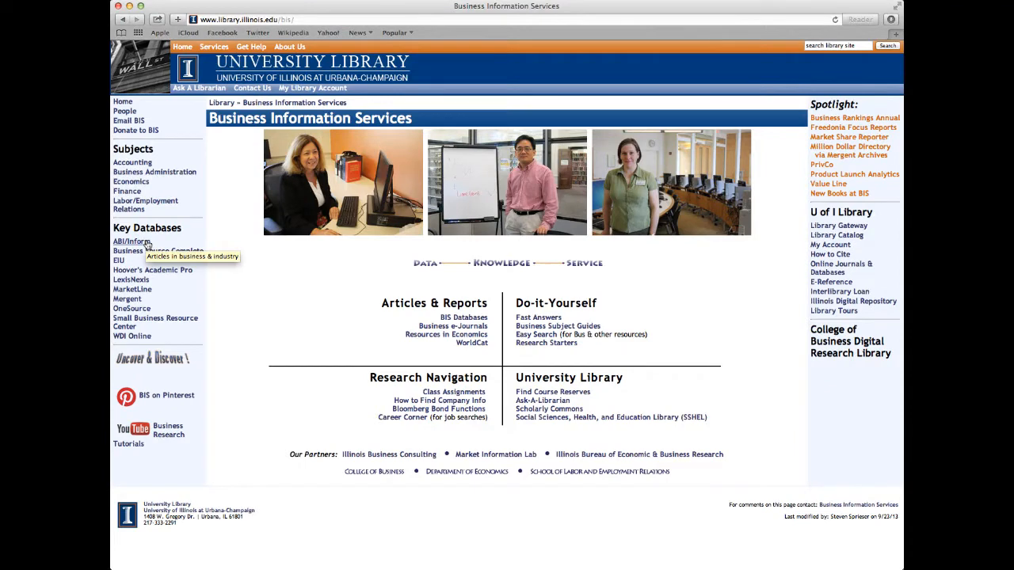
# Choose ABI/Inform under Key Databases, then GO to ProQuest Databases.
pyautogui.click(132, 241)
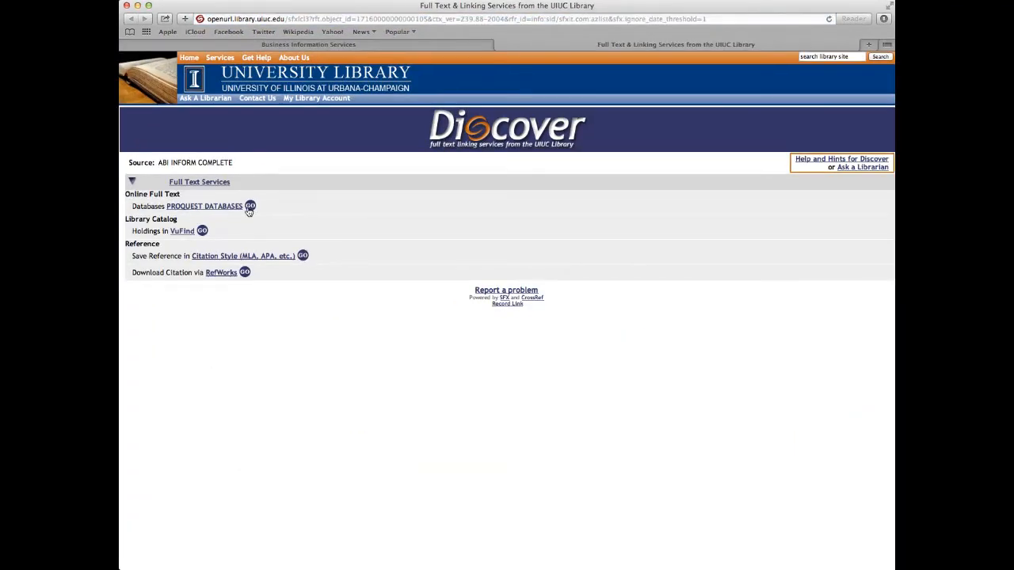
pyautogui.click(251, 206)
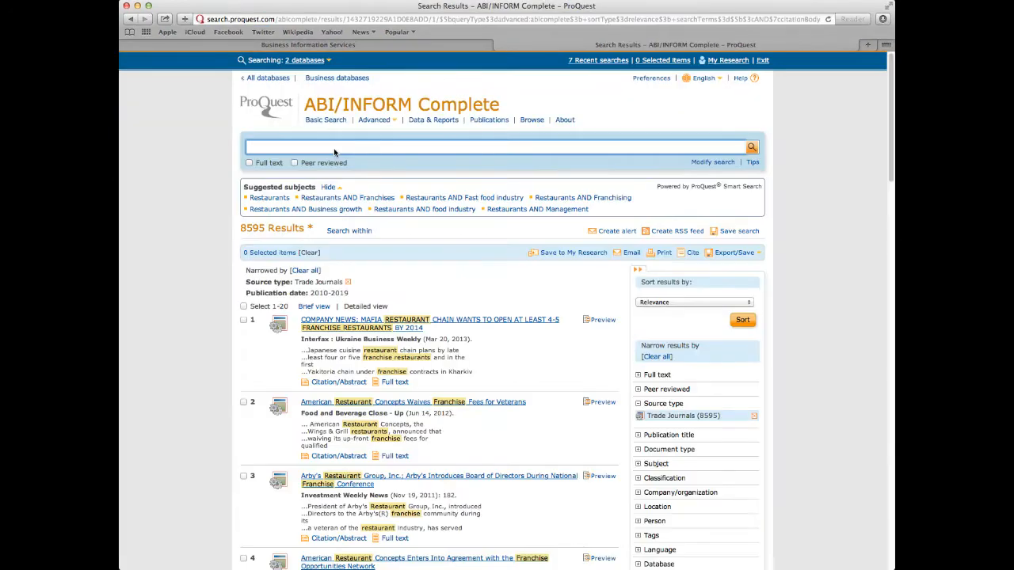
# Search for 'franchise restaurants' using the autocomplete suggestion.
pyautogui.write('franchise resta')
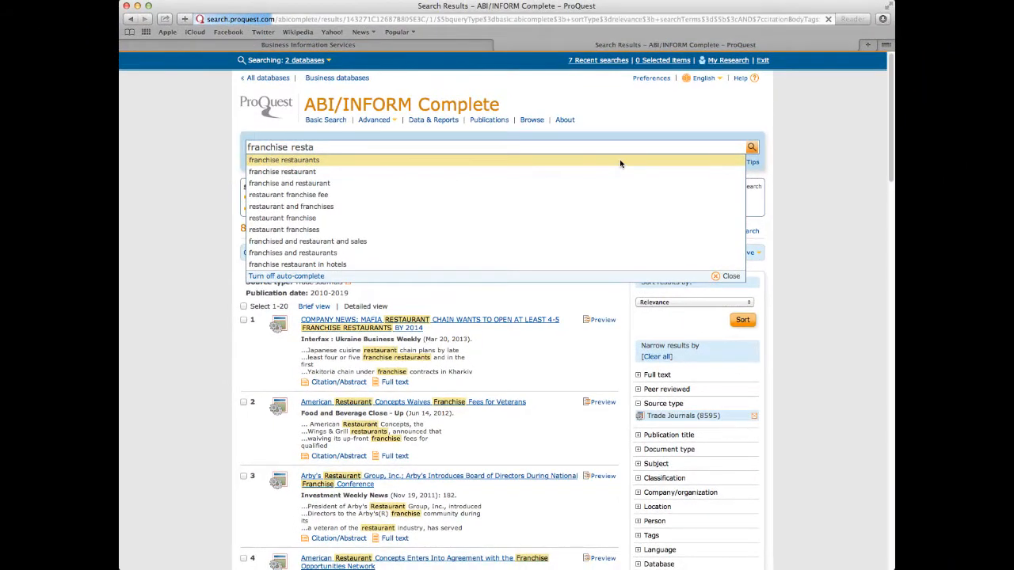
pyautogui.click(284, 160)
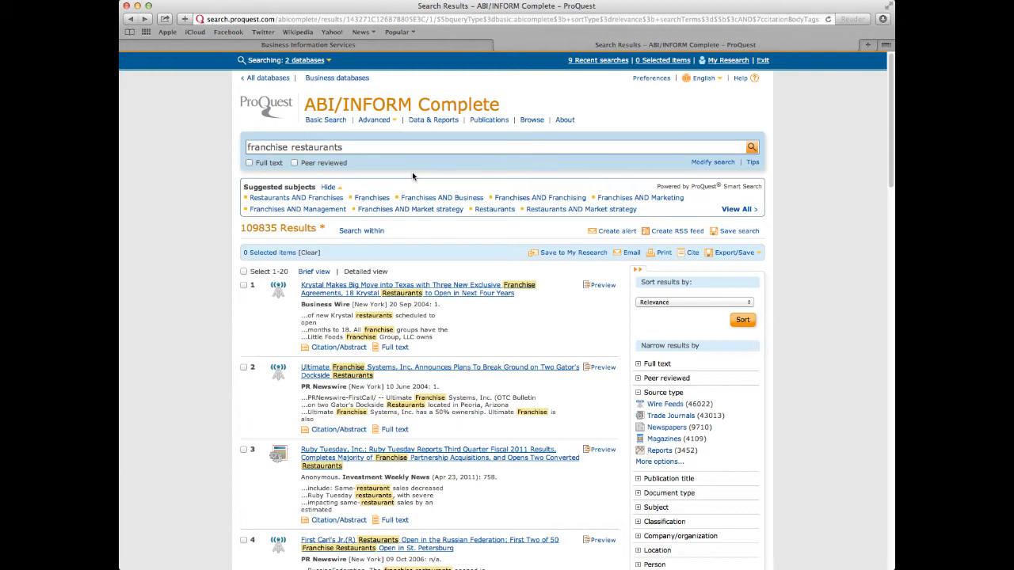
pyautogui.moveTo(619, 374)
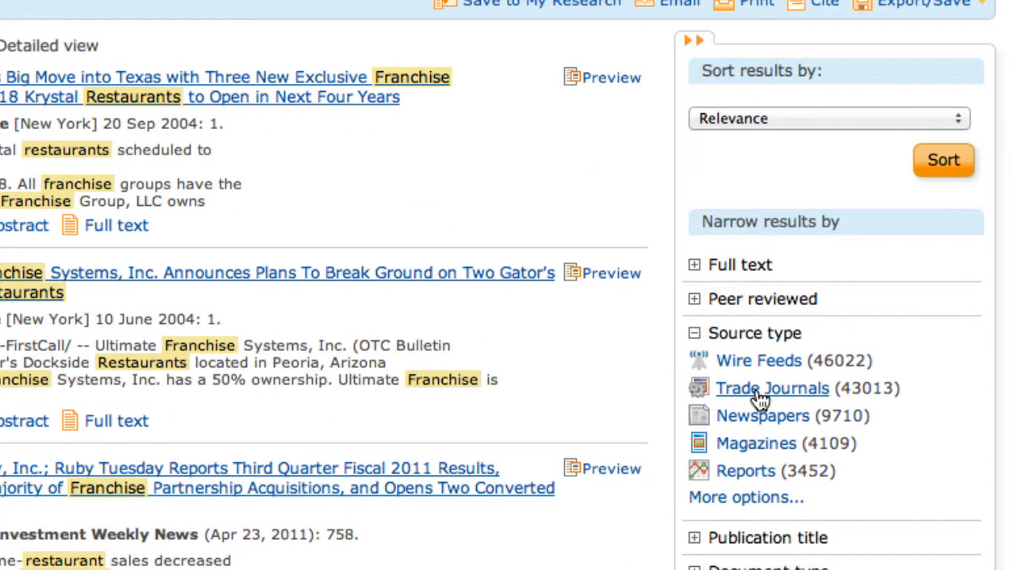
# Filter source type to Trade Journals and scroll through the 8,595 results.
pyautogui.click(772, 388)
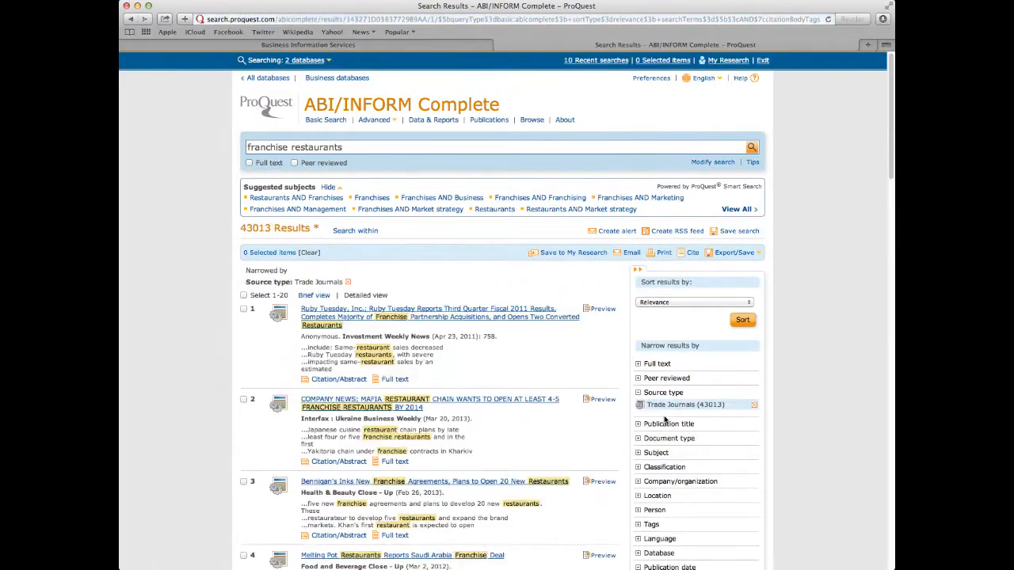
pyautogui.scroll(-3)
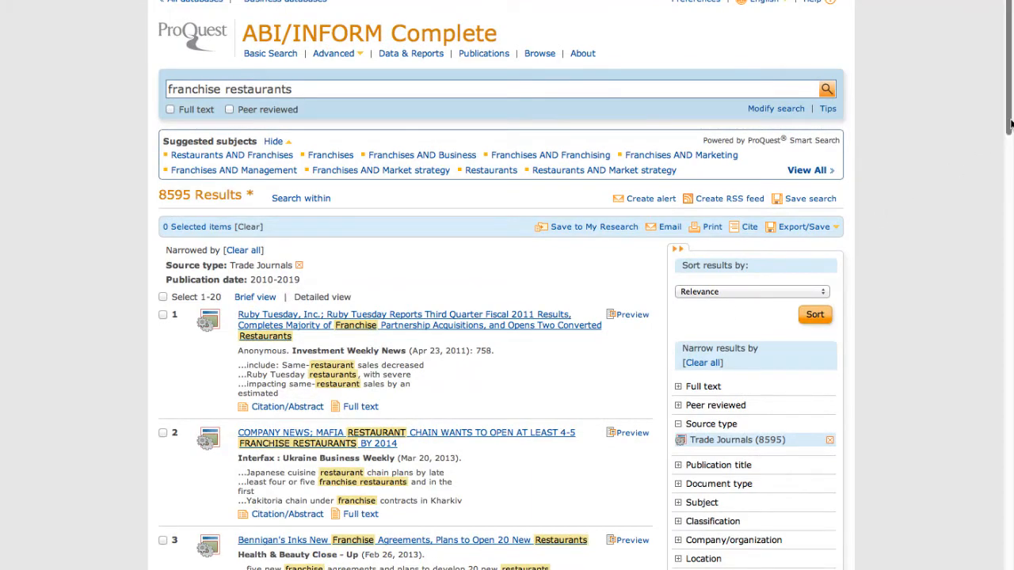
pyautogui.scroll(-3)
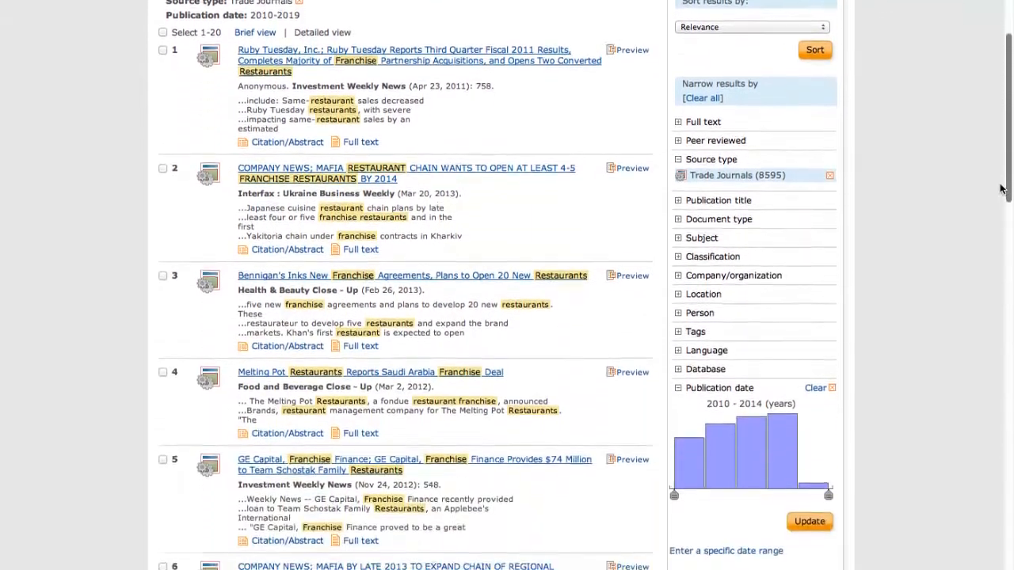
pyautogui.scroll(-3)
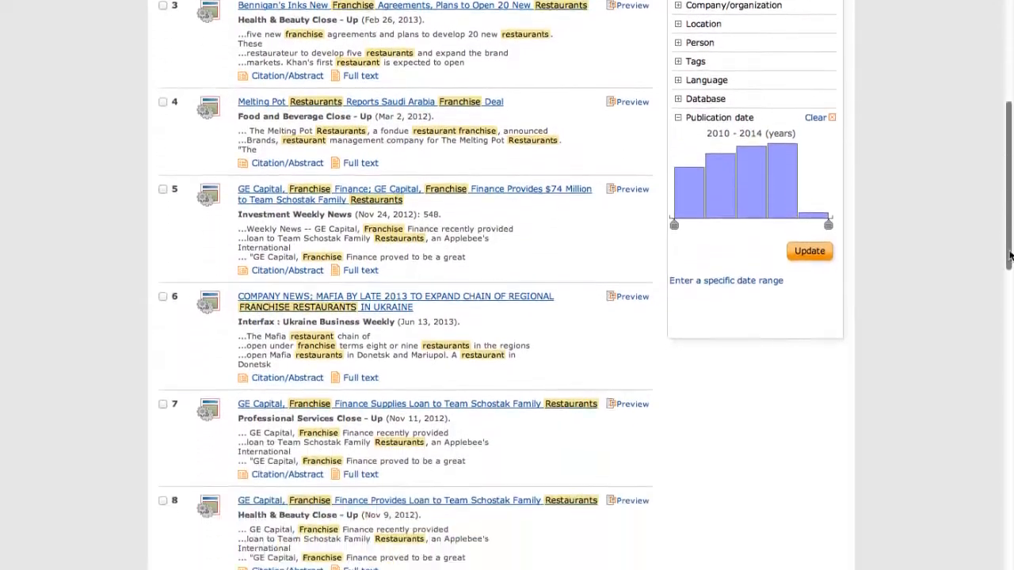
pyautogui.scroll(-3)
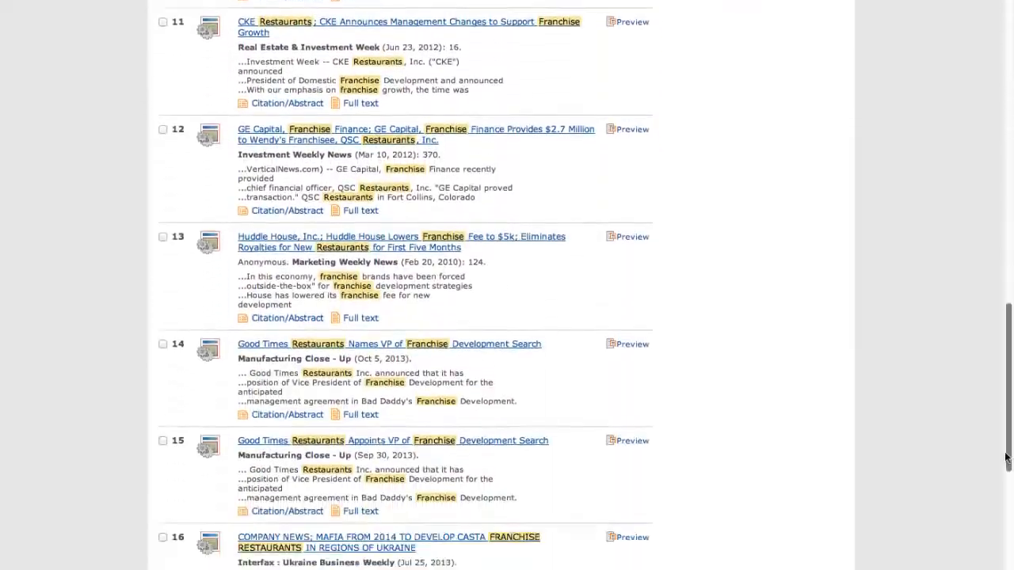
pyautogui.scroll(-3)
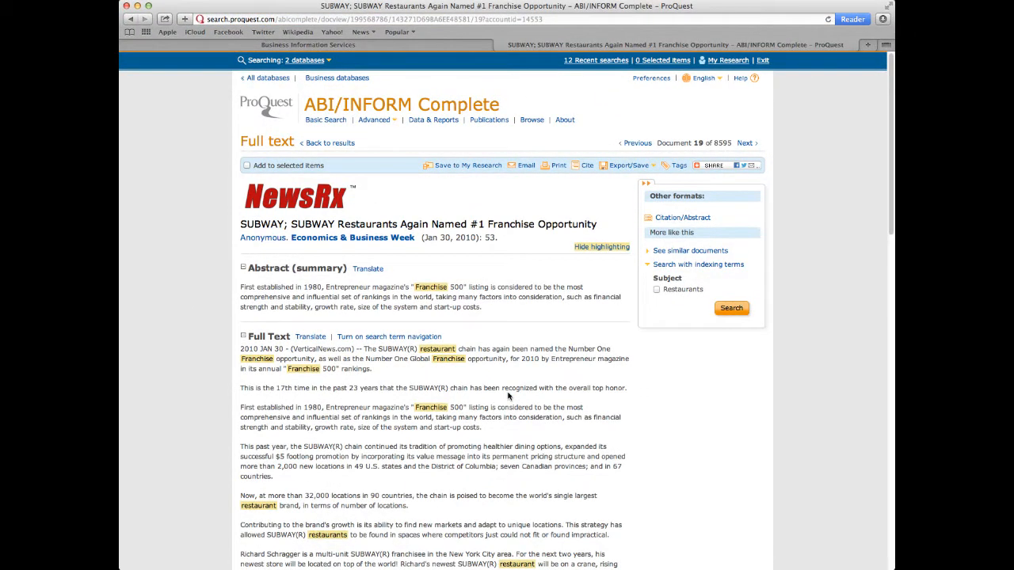
pyautogui.moveTo(573, 365)
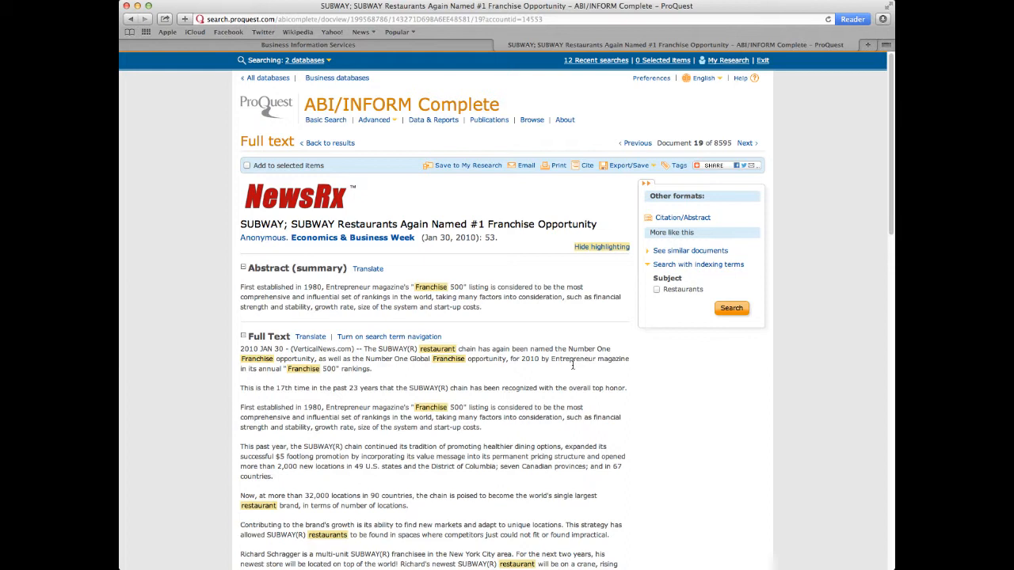
pyautogui.moveTo(573, 366)
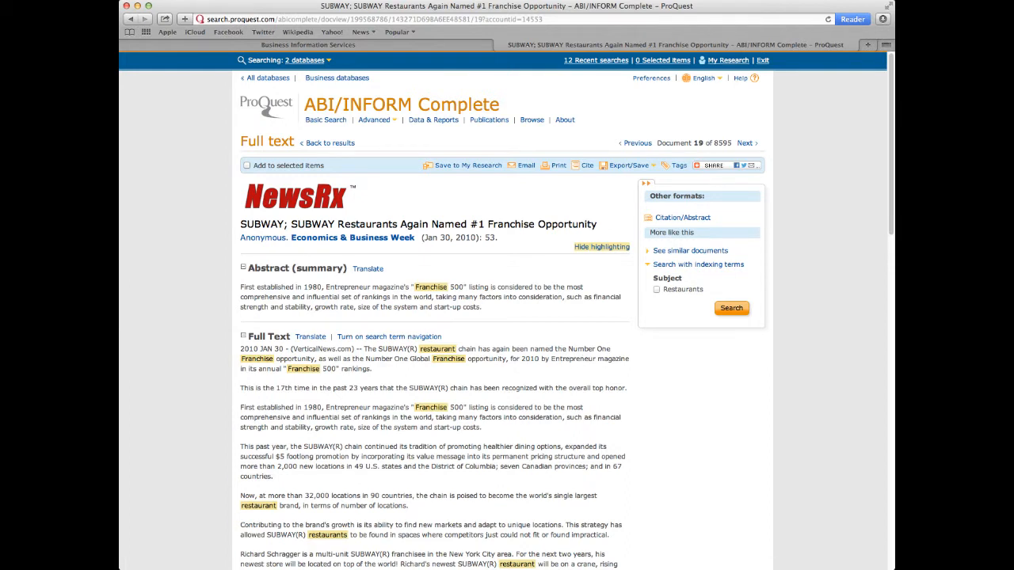